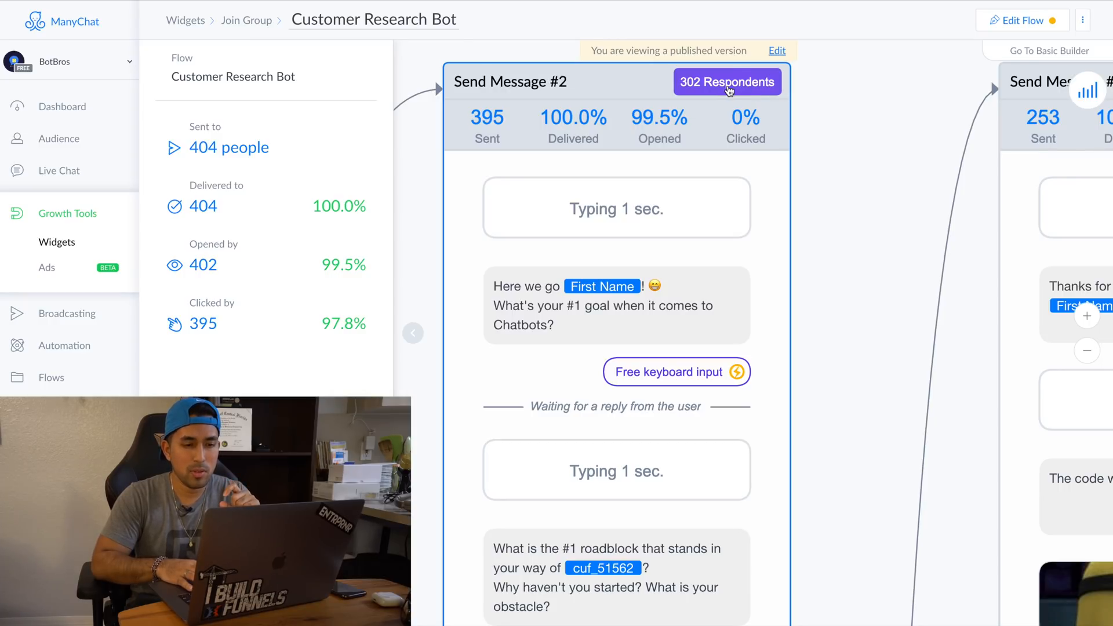
Step: Open the 302 Respondents responses table and load more survey responses
{"action": "left_click", "coordinate": [726, 82]}
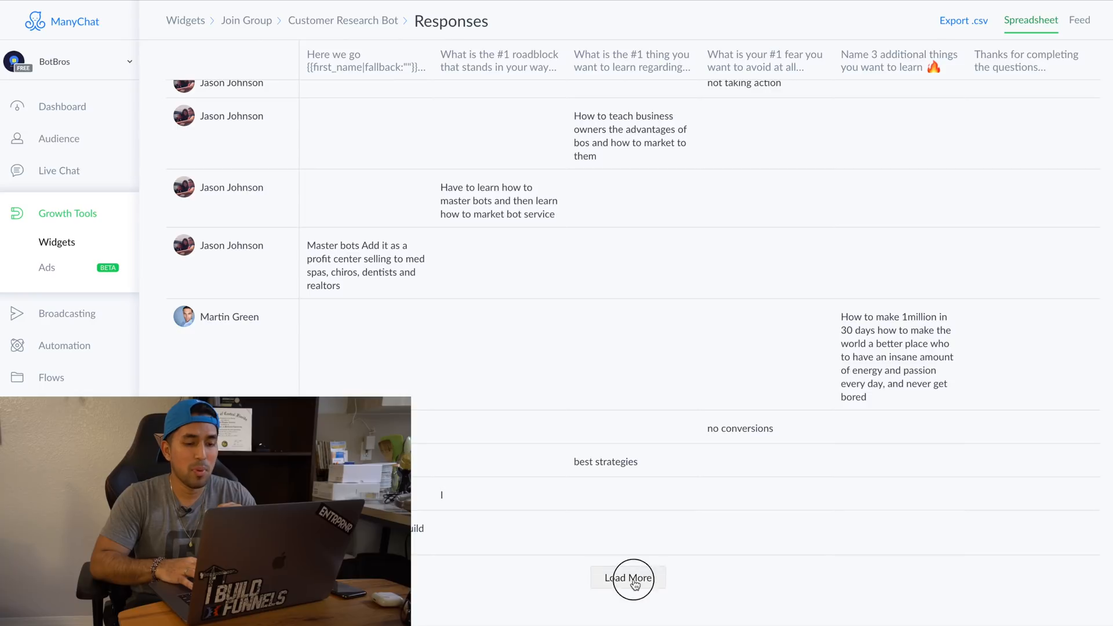
{"action": "left_click", "coordinate": [627, 577]}
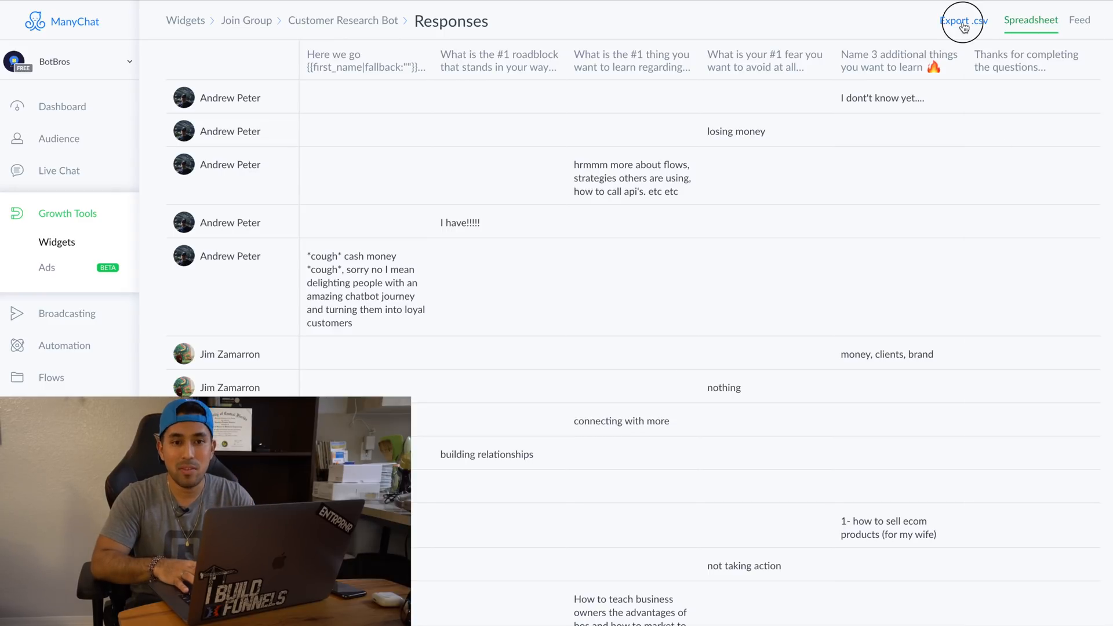
Step: Export the Customer Research Bot responses and download the .csv file
{"action": "left_click", "coordinate": [962, 20]}
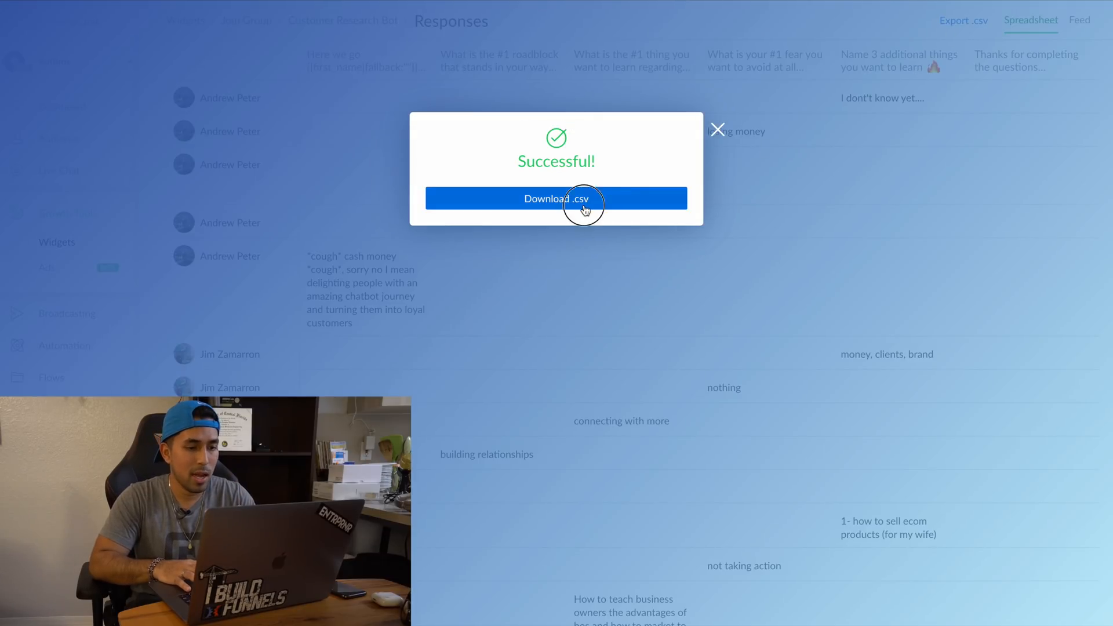
{"action": "left_click", "coordinate": [556, 199]}
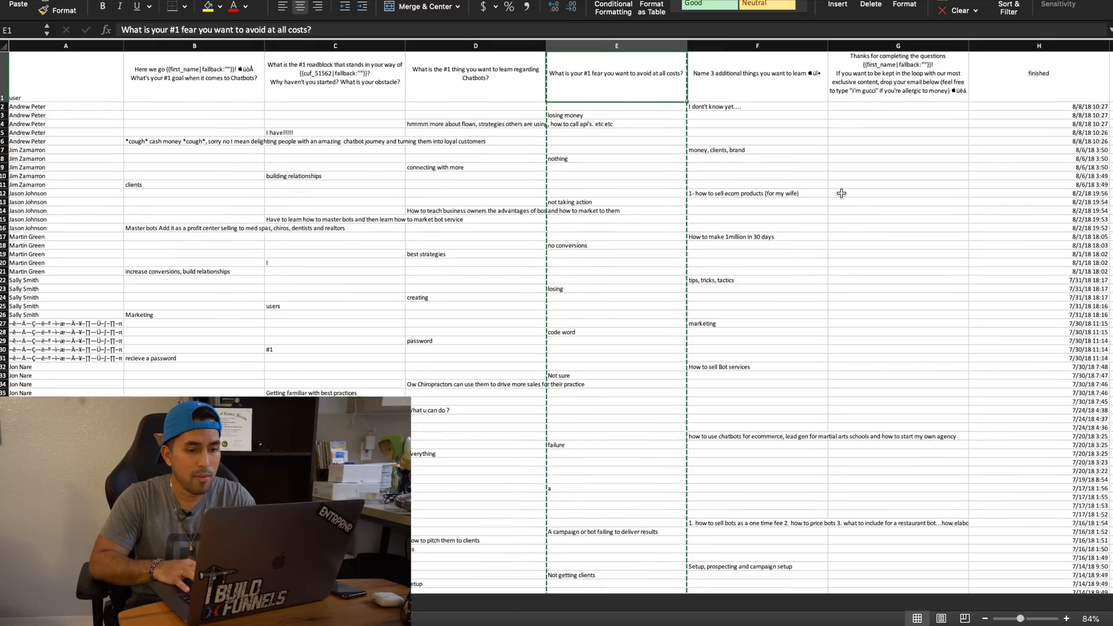
Step: Review the learning, #1 goal and roadblock answer columns in the exported CSV
{"action": "scroll", "scroll_direction": "down", "scroll_amount": 3}
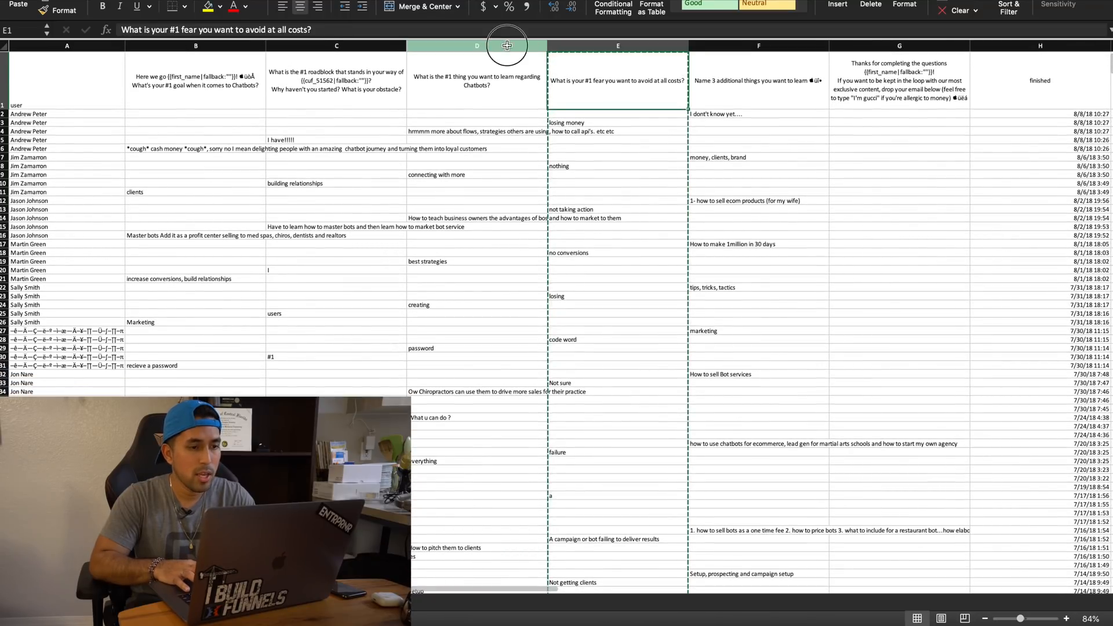
{"action": "left_click", "coordinate": [194, 45]}
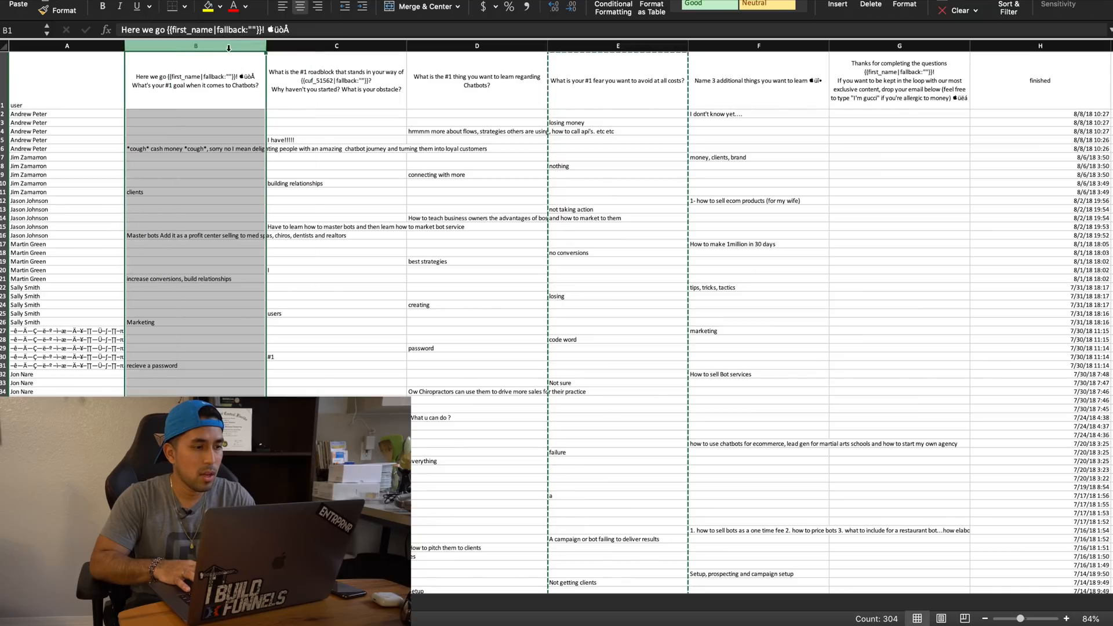
{"action": "left_click", "coordinate": [335, 46]}
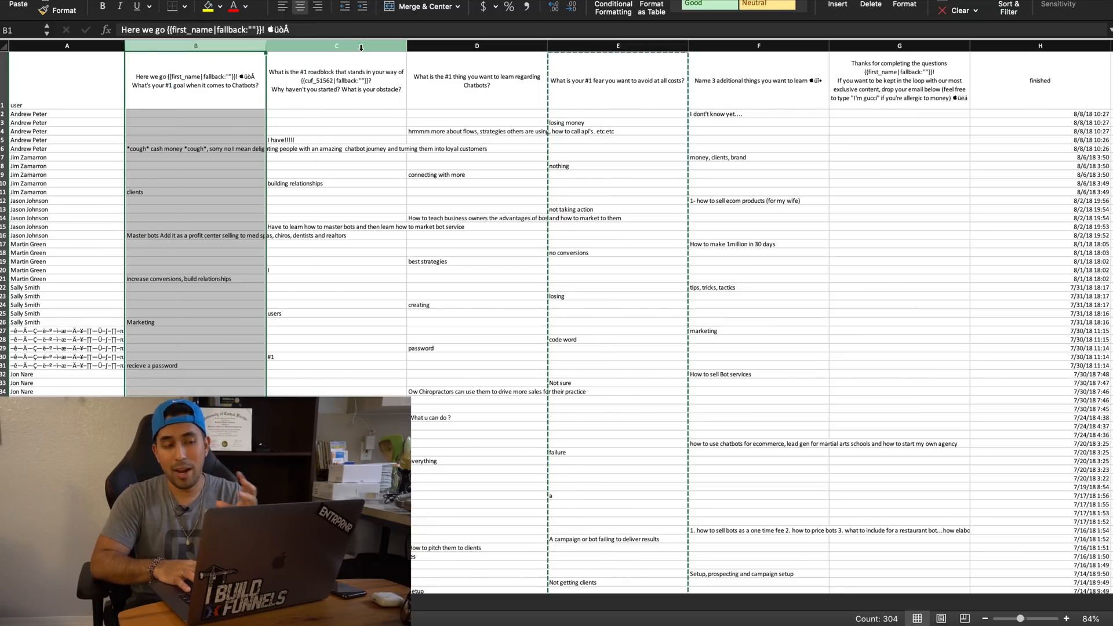
{"action": "left_click", "coordinate": [617, 45]}
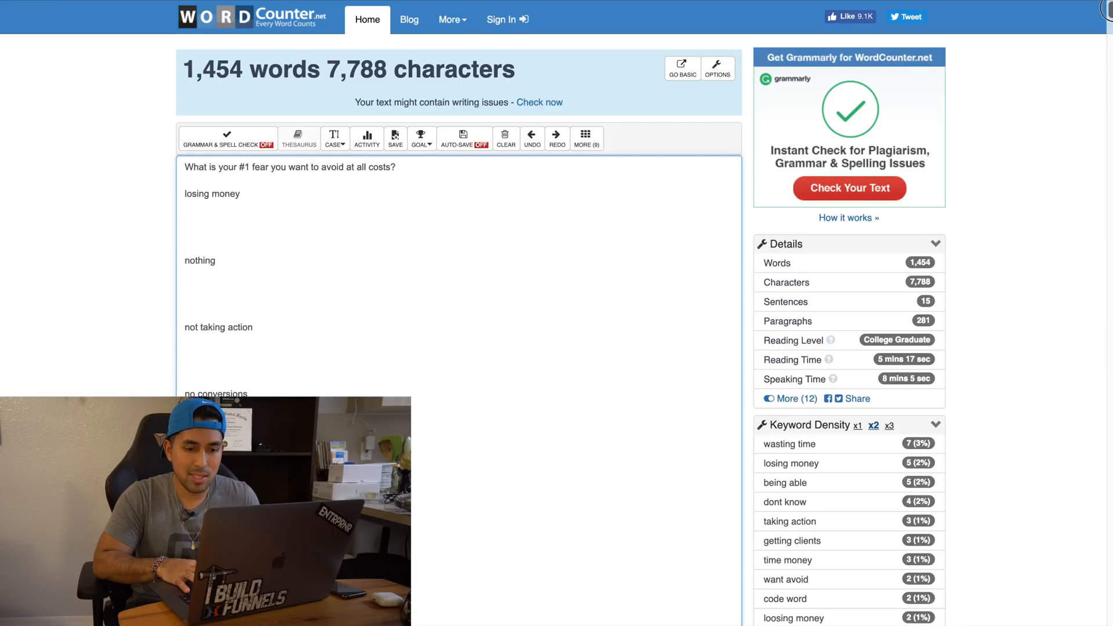
Step: Scroll down to the Keyword Density results for the pasted fear answers
{"action": "scroll", "scroll_direction": "down", "scroll_amount": 3}
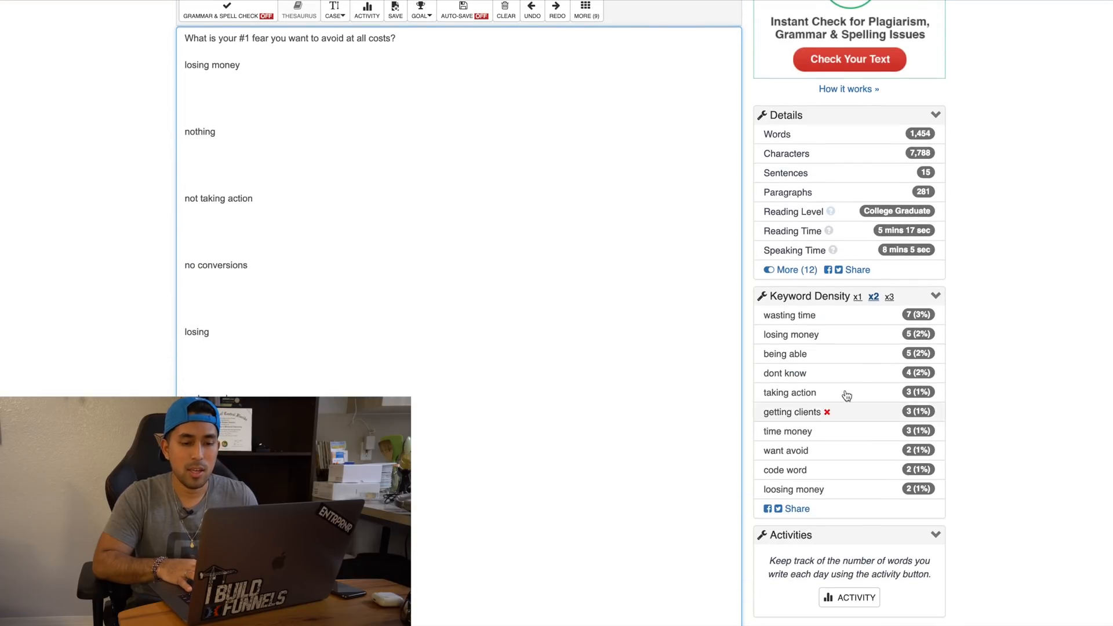
{"action": "scroll", "scroll_direction": "down", "scroll_amount": 3}
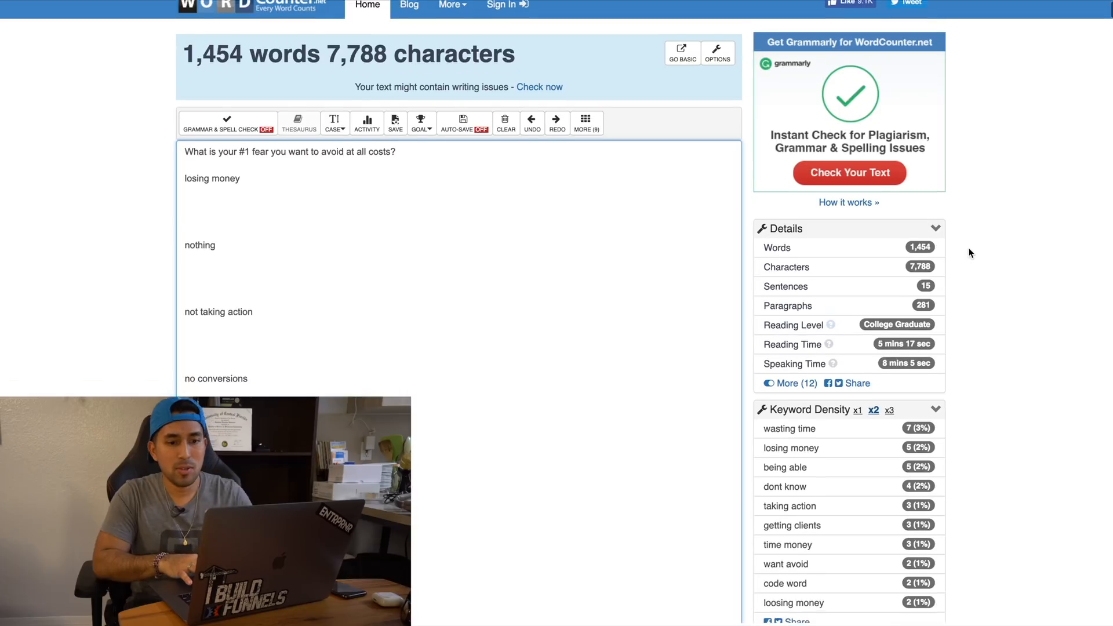
{"action": "scroll", "scroll_direction": "down", "scroll_amount": 3}
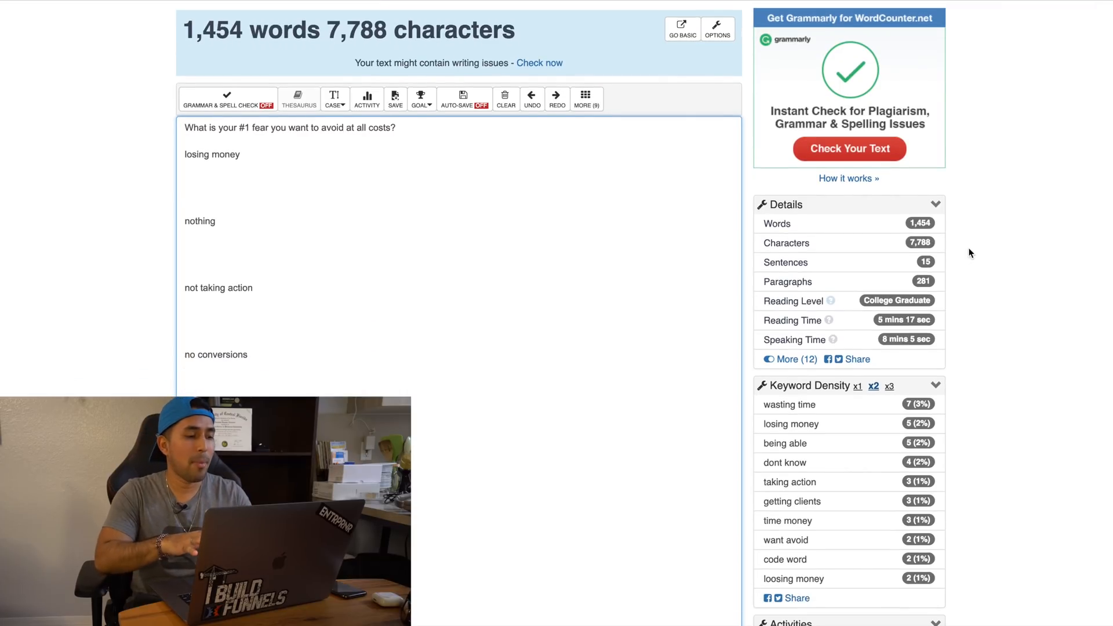